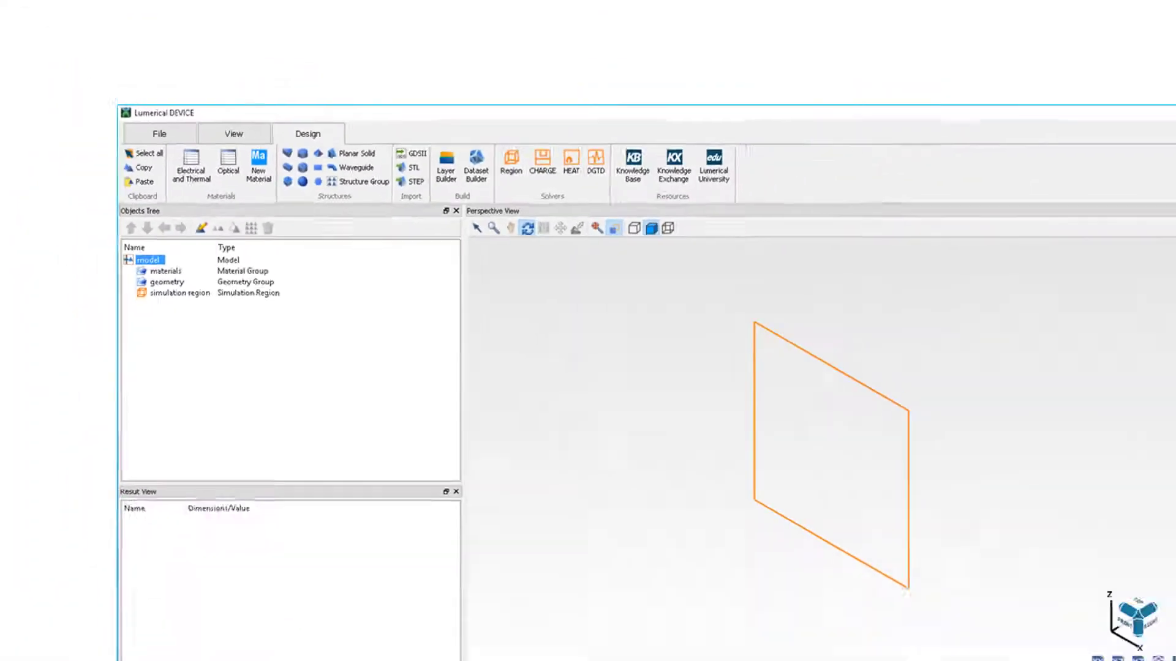
Bring up the Optical Material Database from the Design toolbar.
left_click(258, 163)
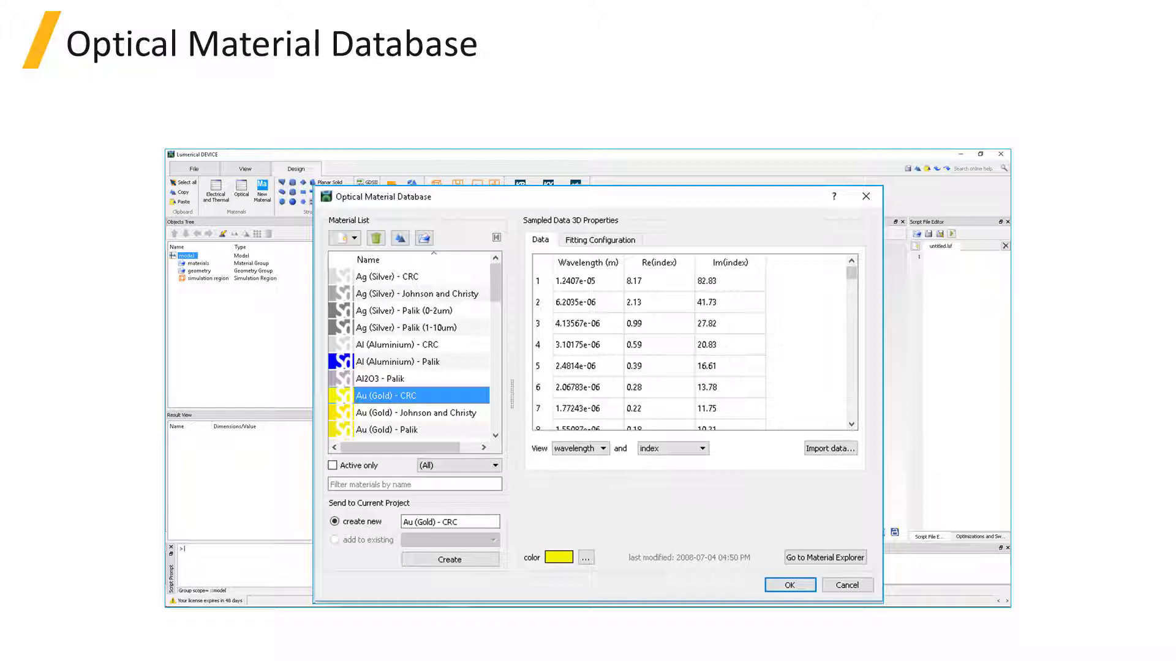
Create an Au (Gold) - CRC material object in the project's materials group.
left_click(449, 560)
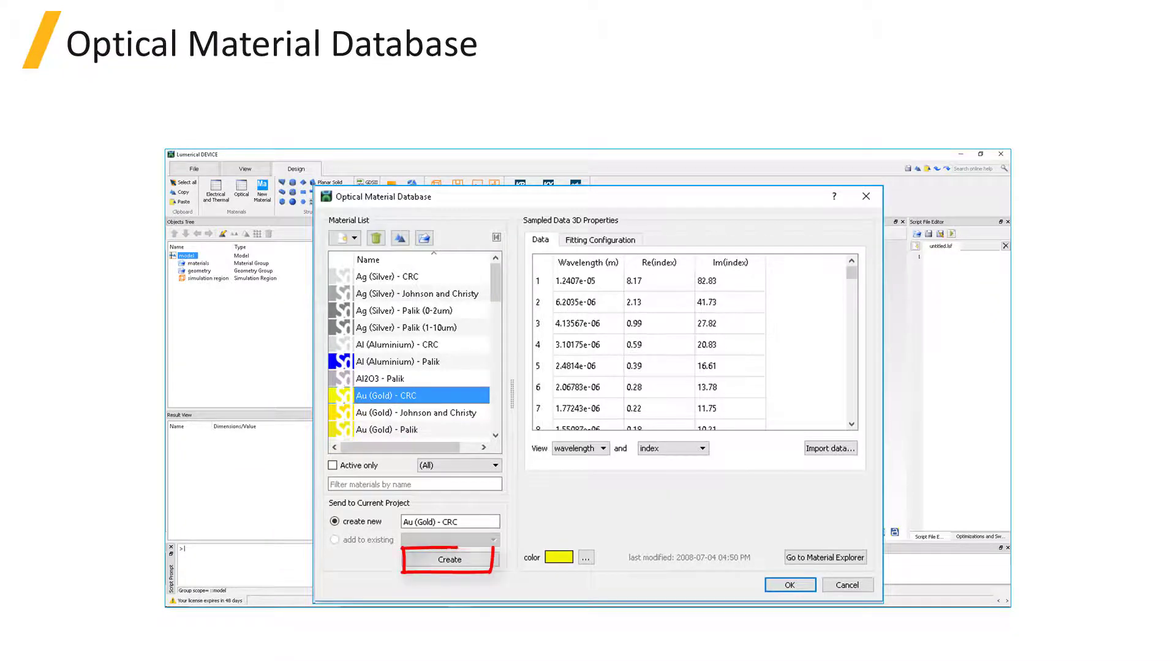
left_click(449, 559)
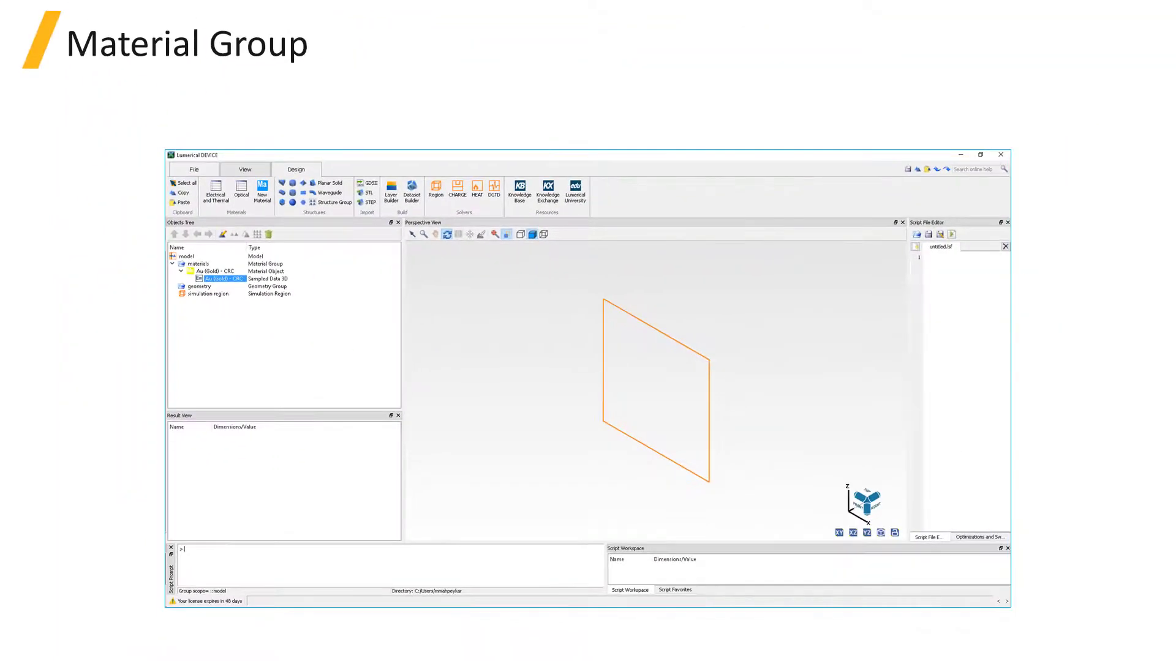
Add a rectangle to the geometry group and show its material choices including Au (Gold) - CRC.
left_click(262, 192)
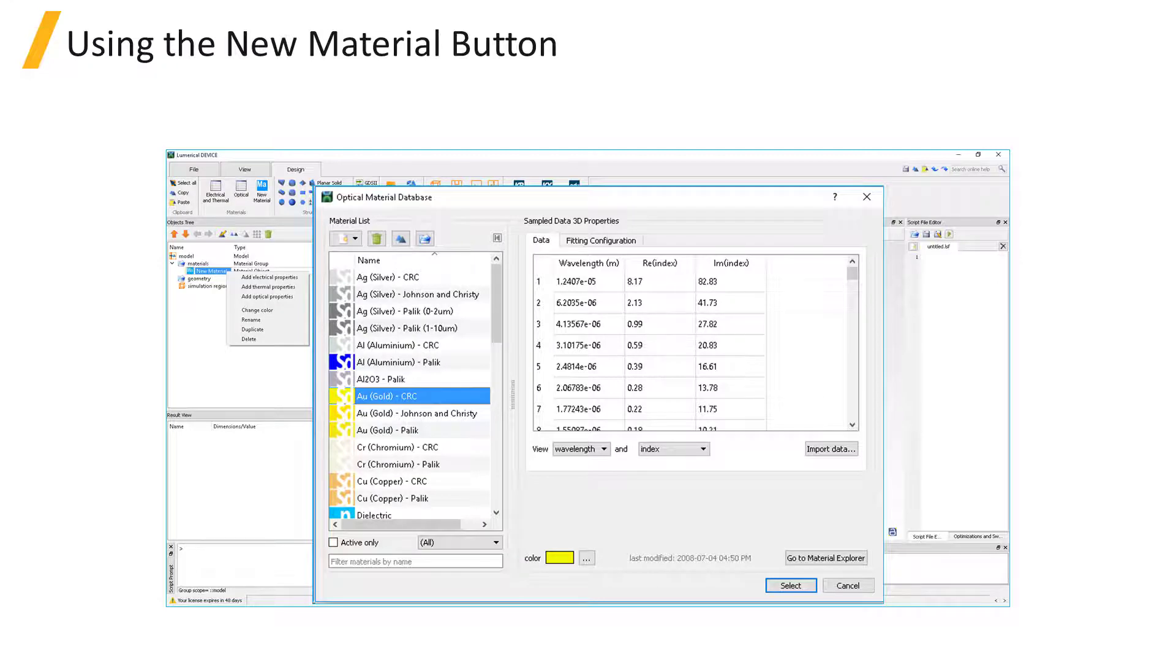
left_click(790, 585)
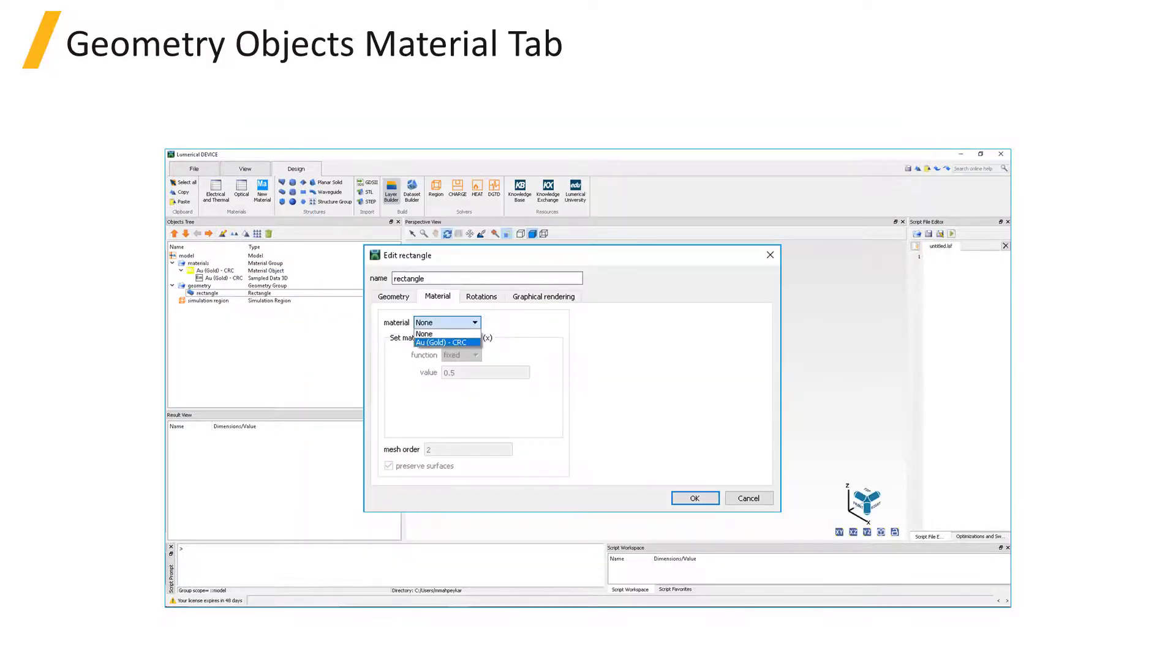